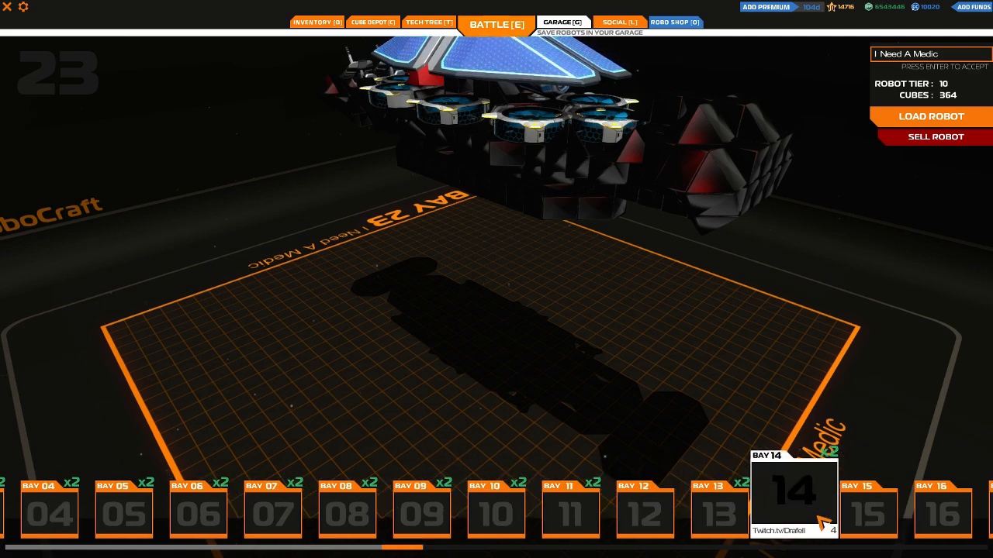
Load the tier 8 I Need A Medic T10 robot from bay 15 into the garage
click(930, 116)
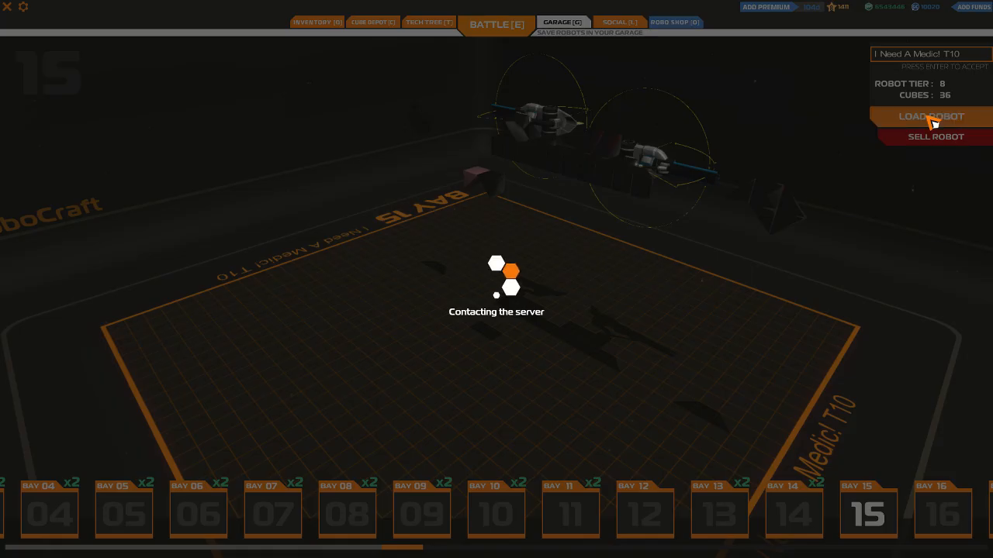
click(931, 116)
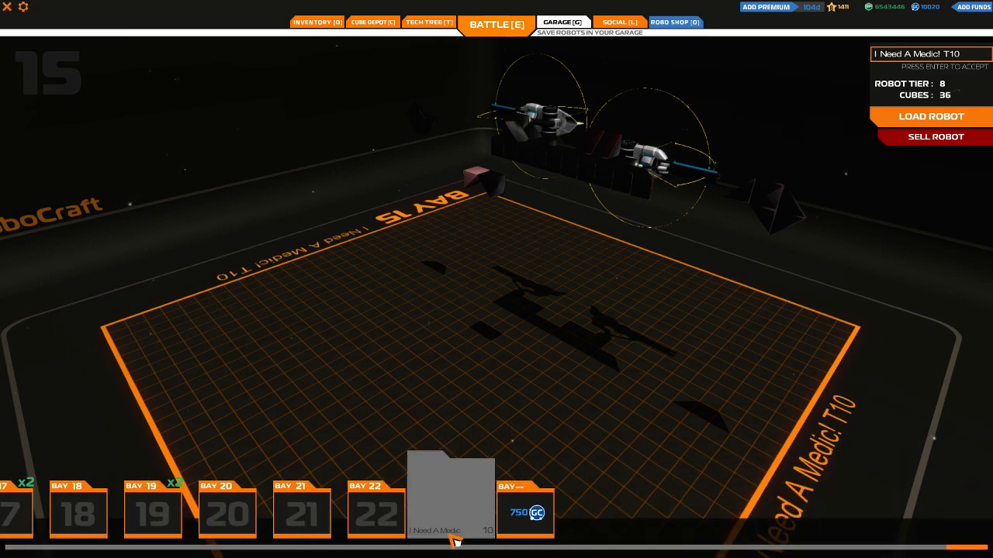
Cancel the sale of bay 23's robot and load the tier 10 Twitch.tv/Drafell robot from bay 13
click(934, 137)
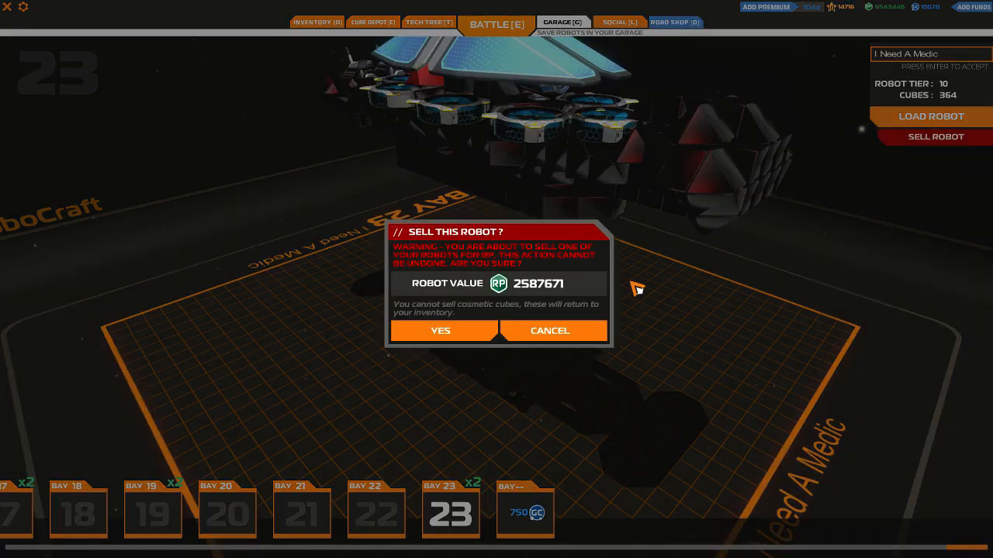
click(441, 330)
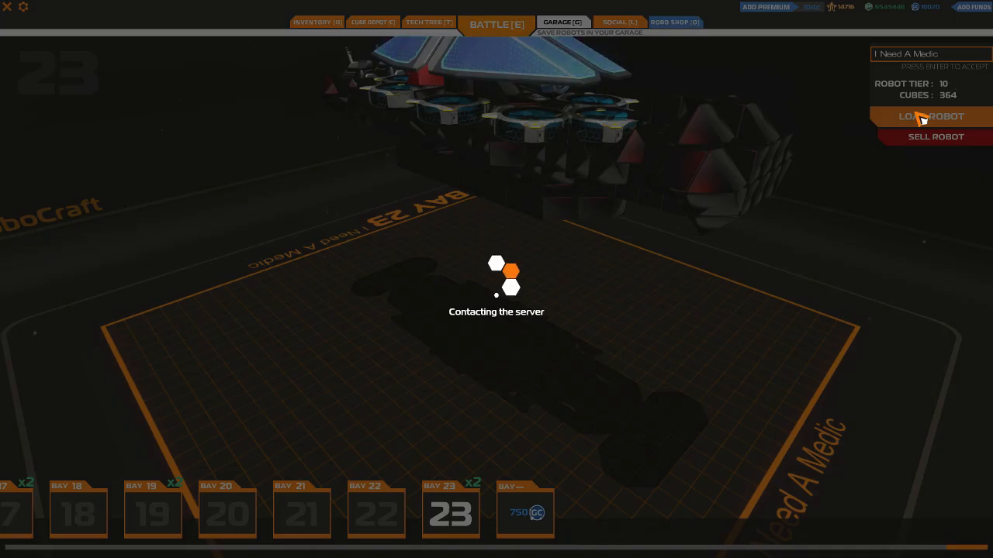
click(927, 116)
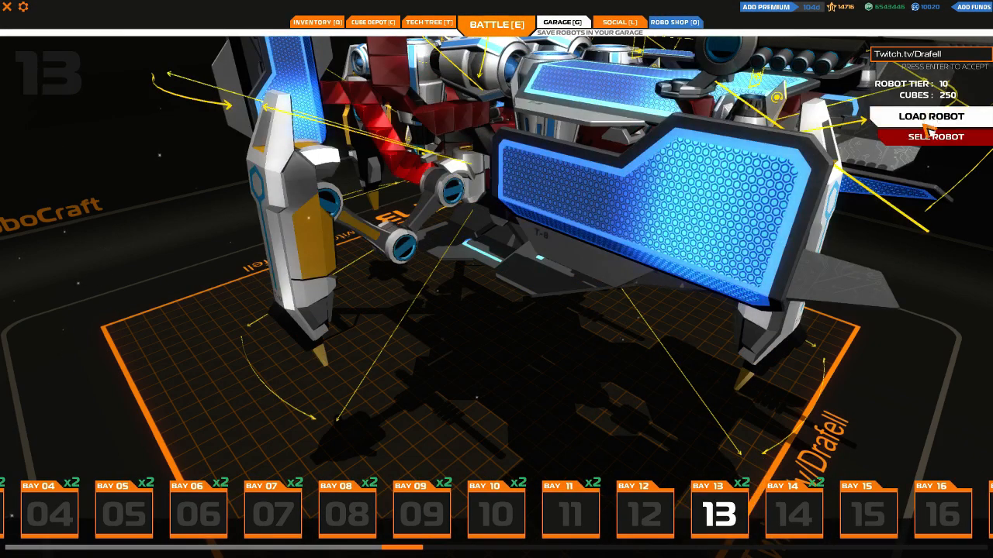
Load the tier 10, 372-cube I Need A Medic reference robot from bay 23
click(931, 116)
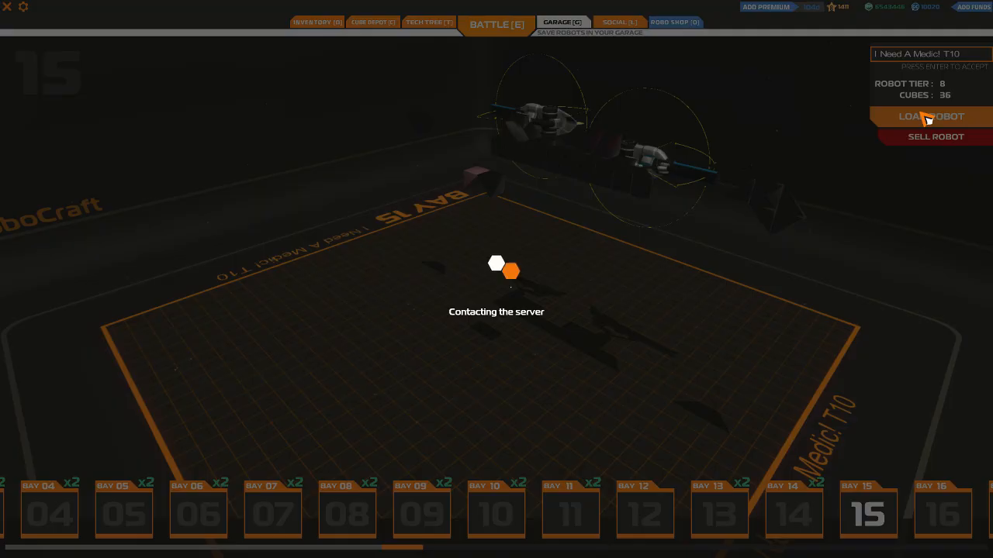
click(930, 116)
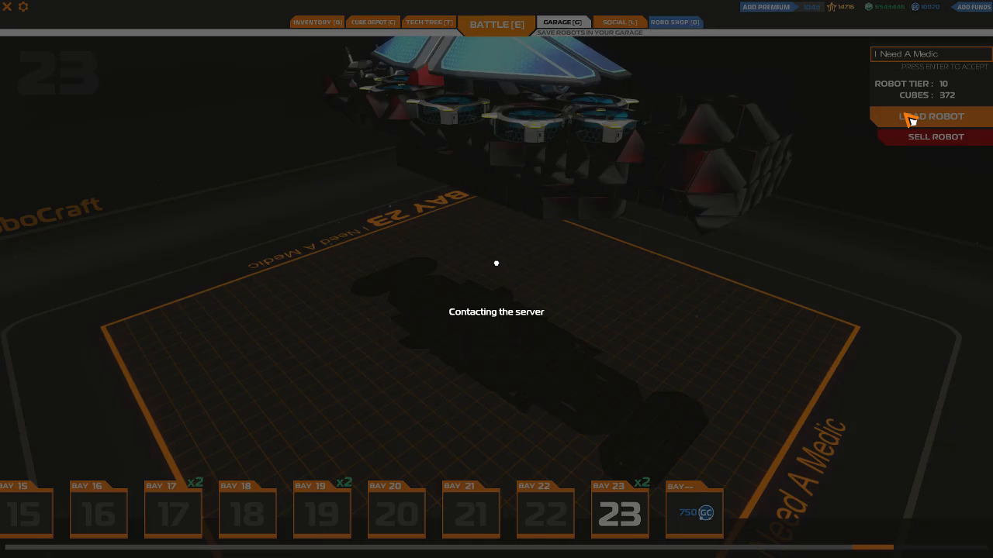
Switch back to bay 15 and load the tier 8 I Need A Medic T10 robot
click(930, 117)
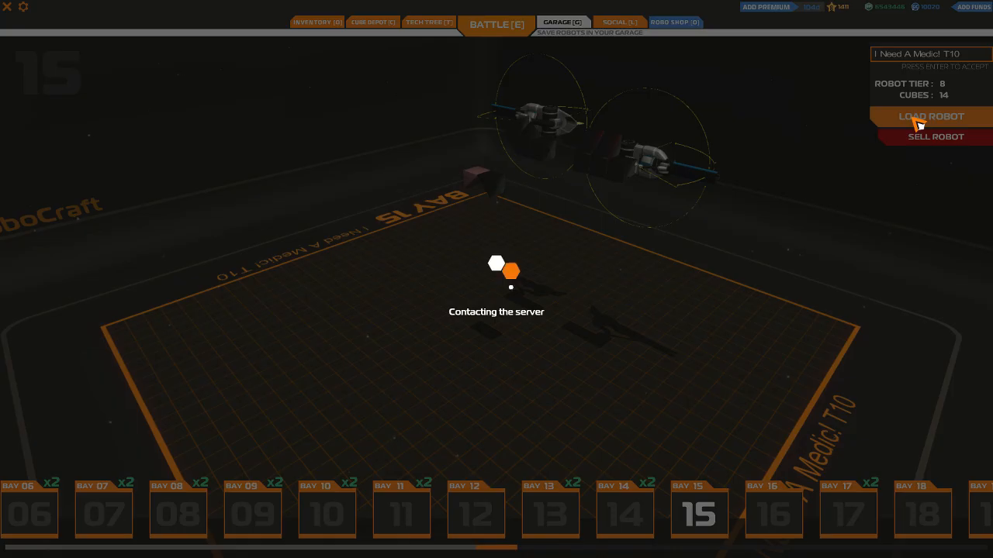
Bring up bay 22 with its tier 5, 517-cube orange block robot
click(931, 116)
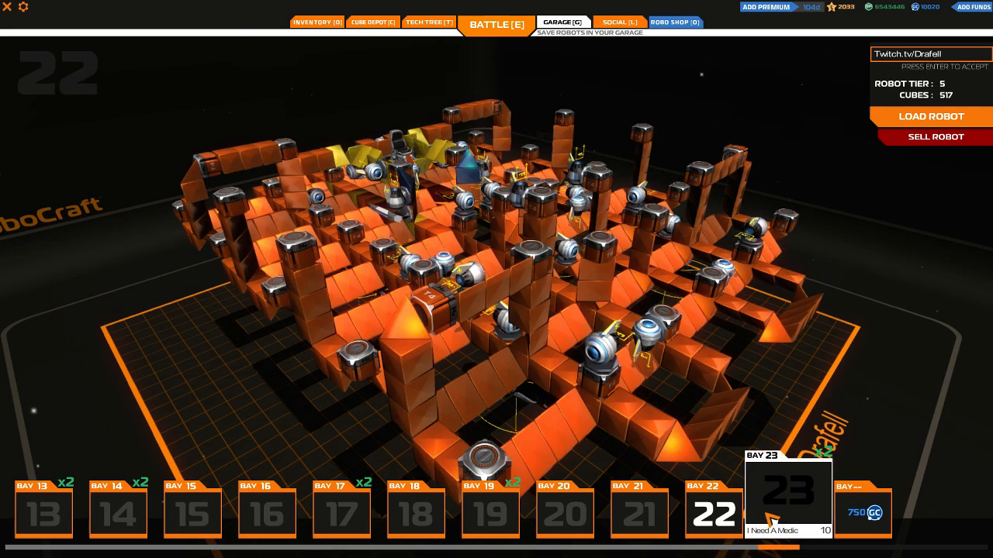
Return to bay 15 showing the 14-cube I Need A Medic T10 robot
click(496, 24)
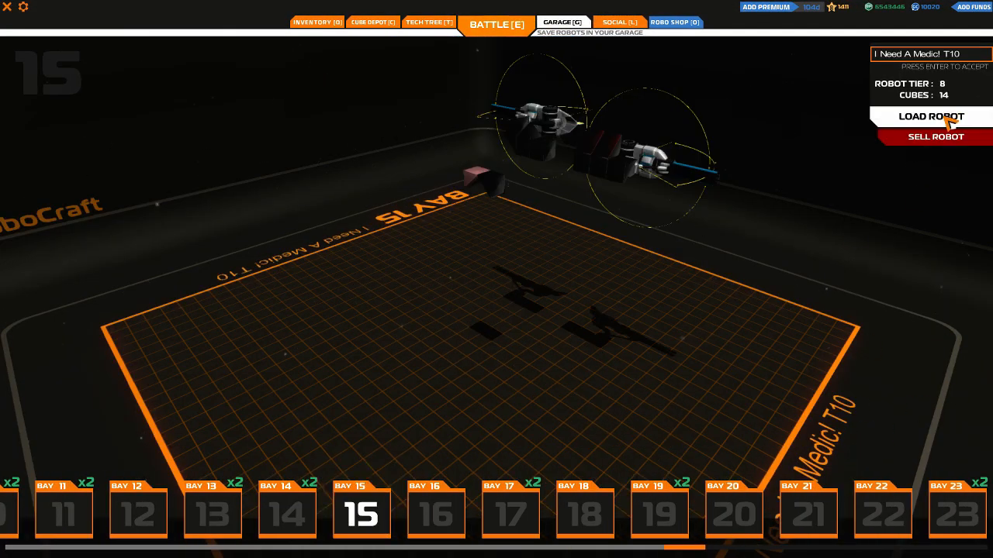
Load the bay 15 robot into the garage build area
click(930, 117)
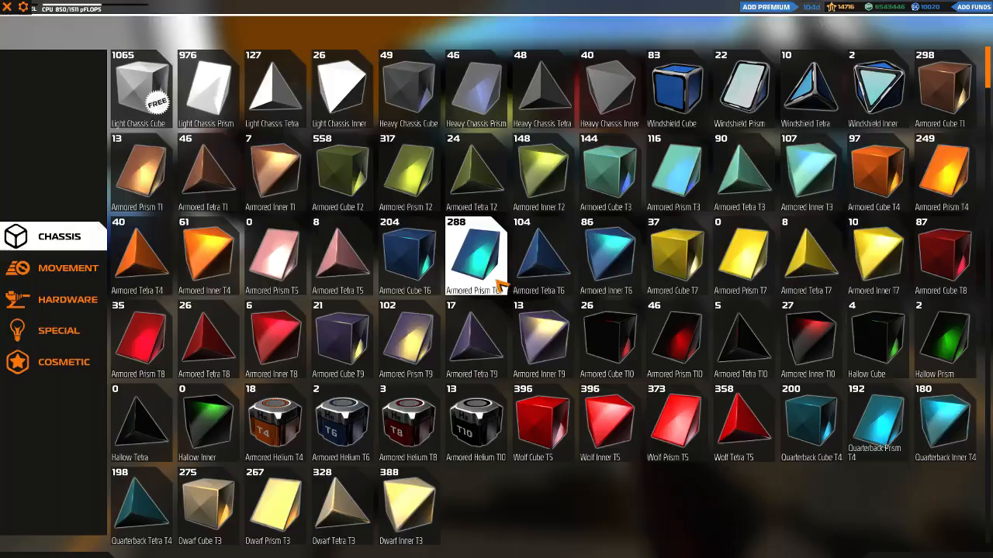
Show the chassis cube inventory with light, heavy and armored cubes
click(68, 266)
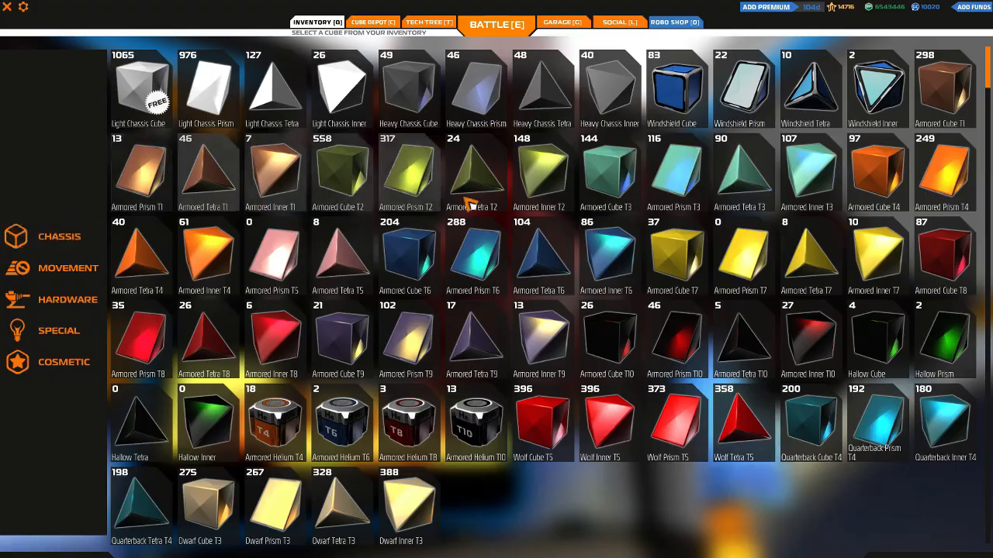
Switch the inventory to movement parts: wheels, hover blades, thrusters and more
click(496, 25)
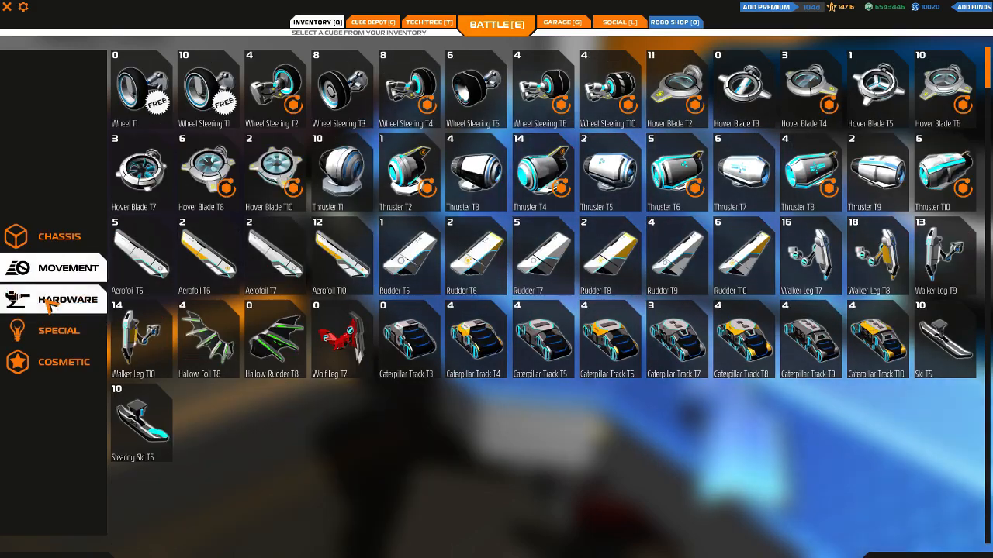
Choose a thruster from the movement parts and return to build mode
click(68, 301)
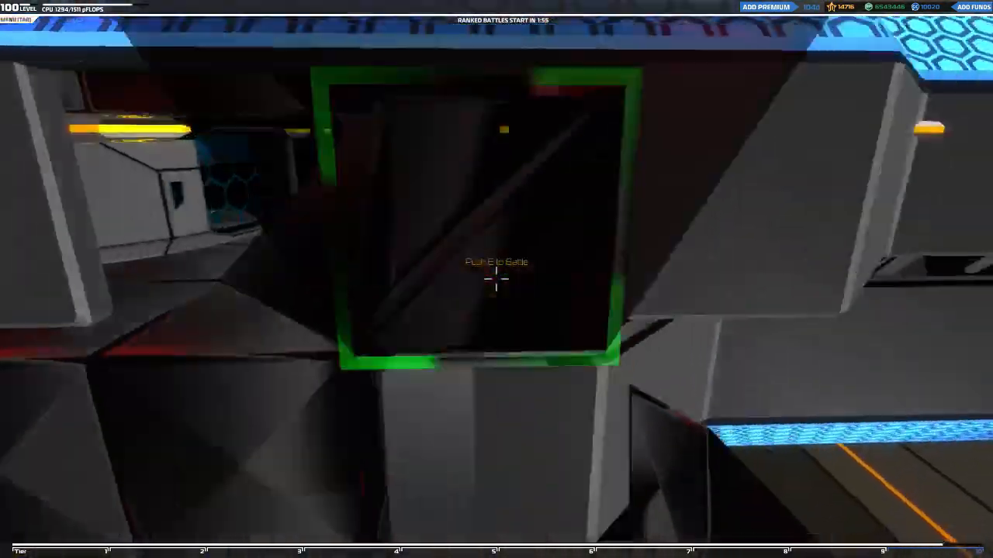
Bring up the inventory (E) on the Hardware category listing SMGs, launchers and electroplates
key(e)
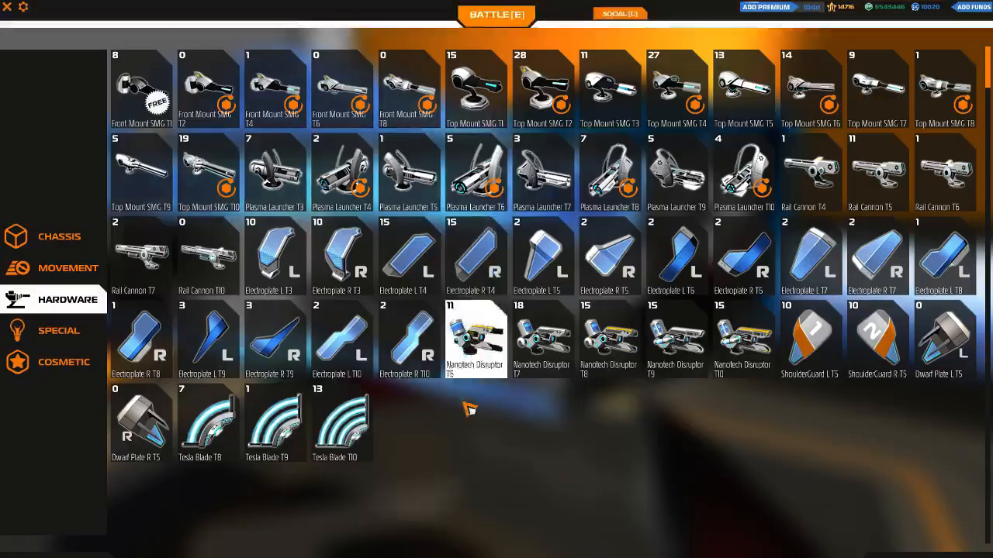
click(409, 256)
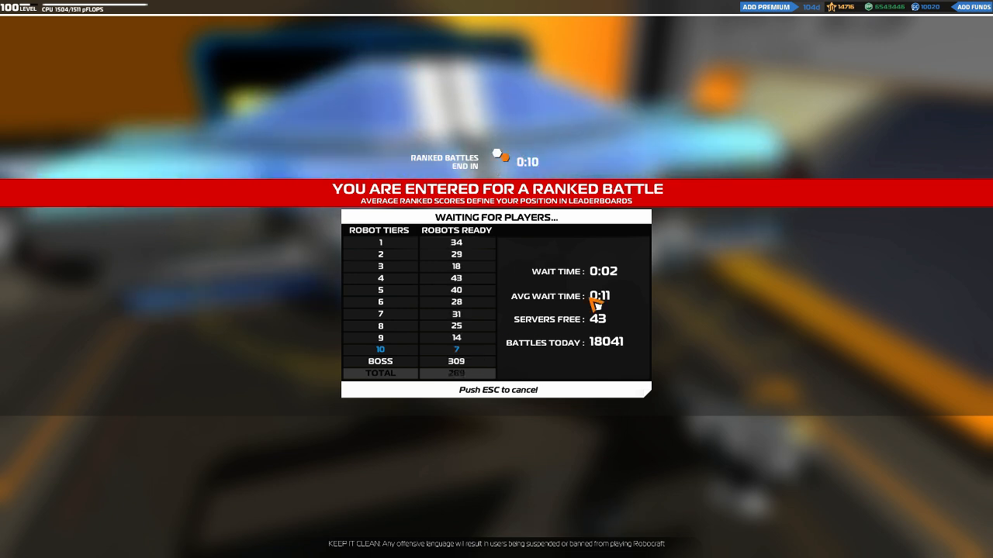
mouse_move(701, 411)
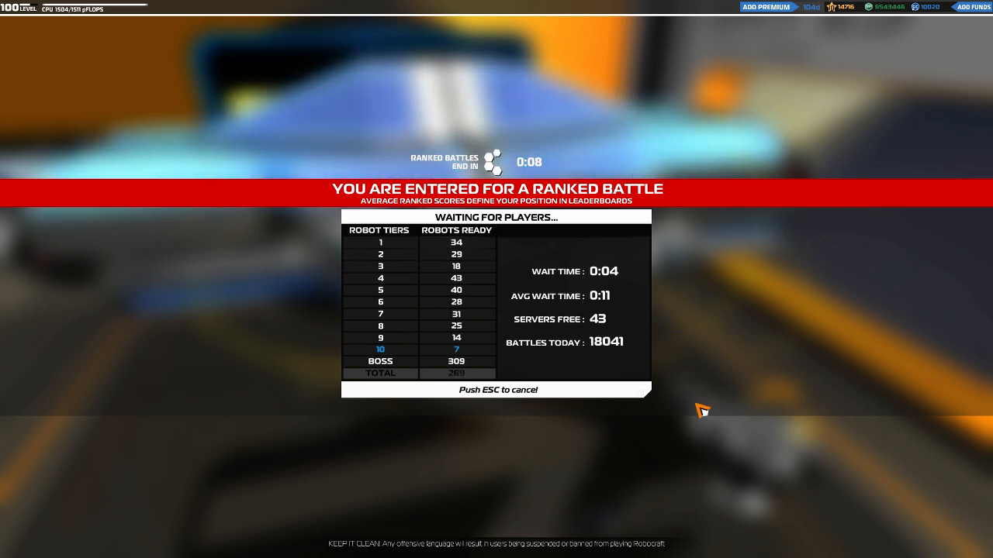